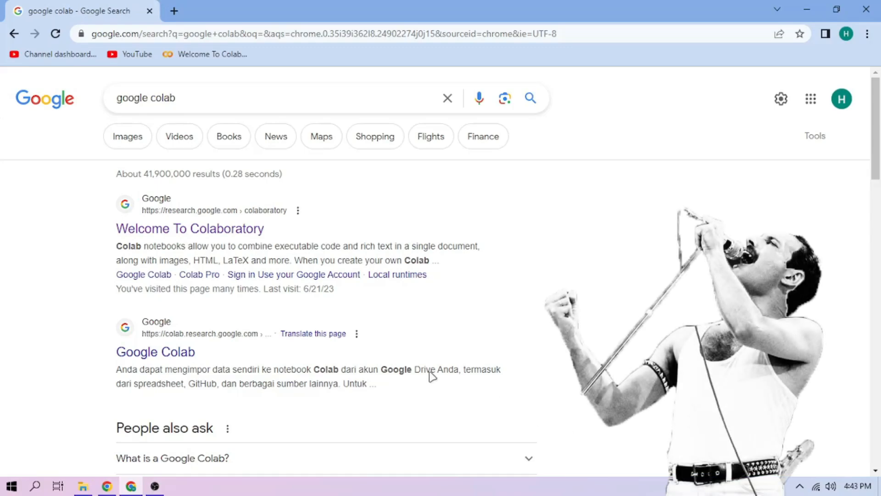
# Open freddiemercury_1986_1988_era.ipynb in Colaboratory and run its setup cell to get a Gradio link
pyautogui.click(189, 228)
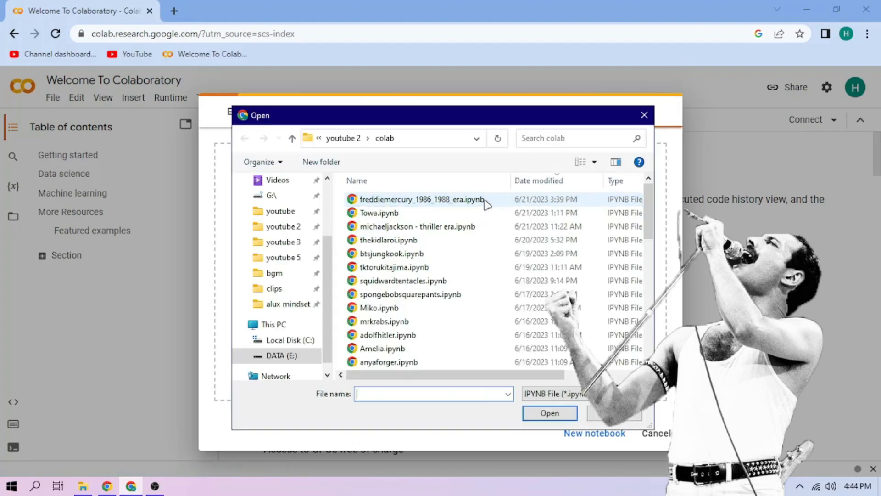
pyautogui.click(549, 412)
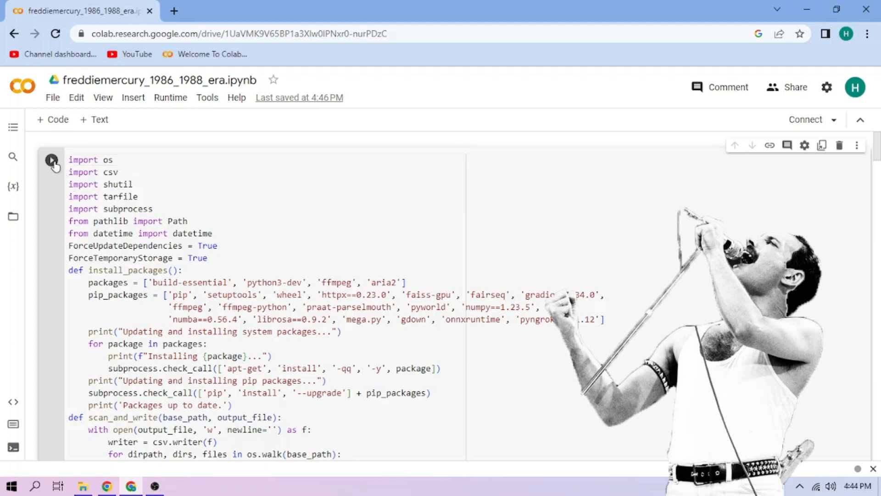
pyautogui.click(52, 159)
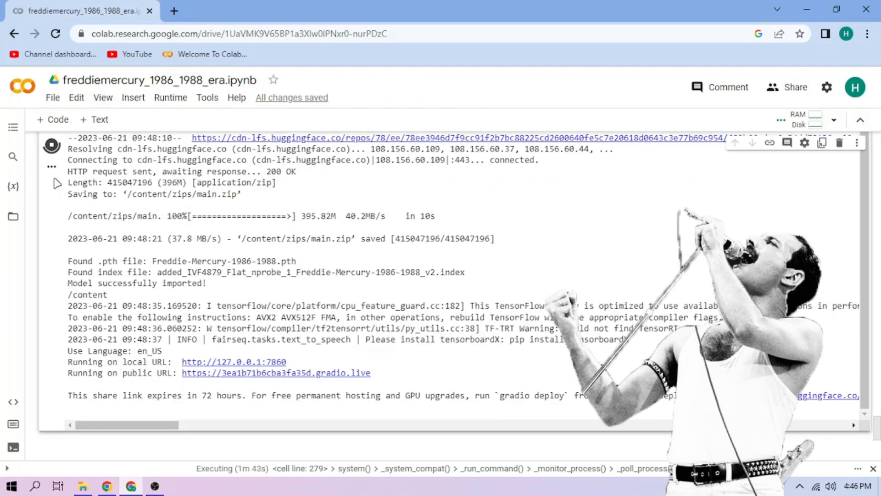
# Open the gradio.live interface and select Freddie-Mercury-1986-1988.pth as the inferencing voice
pyautogui.click(275, 373)
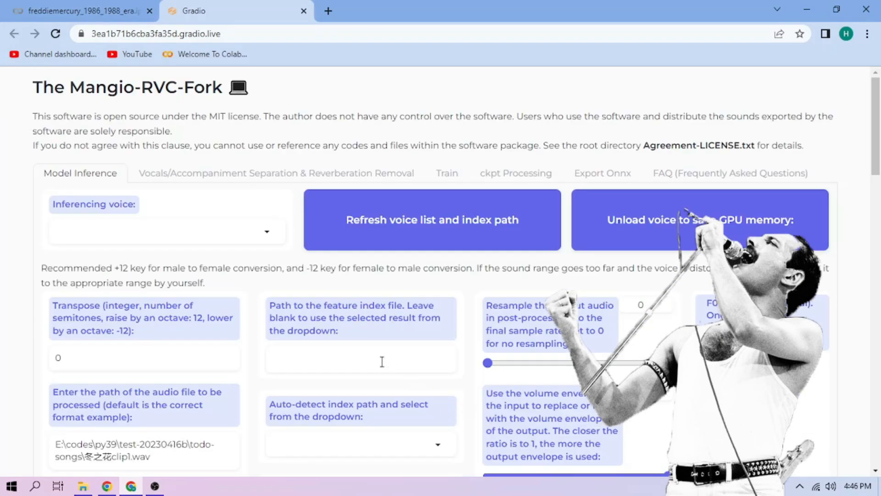
pyautogui.click(165, 231)
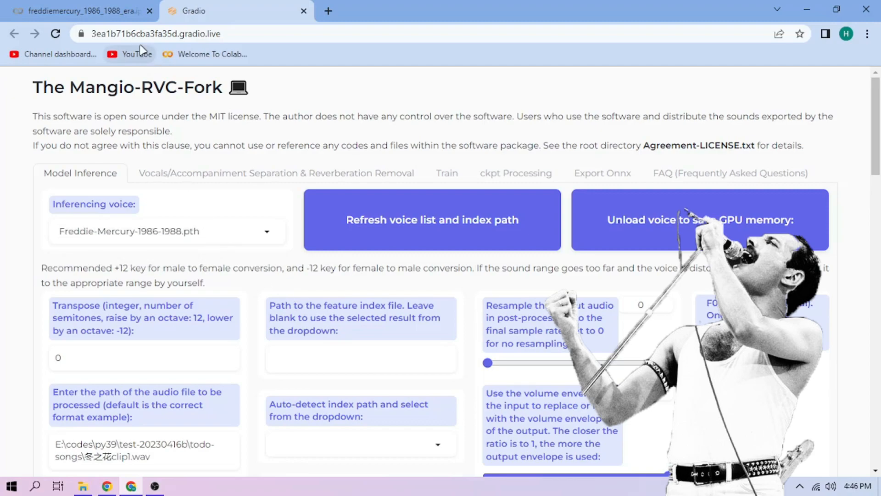
# Upload sample1.wav, sample2.wav and sample3.wav from the local folder into Colab's Files panel
pyautogui.click(79, 10)
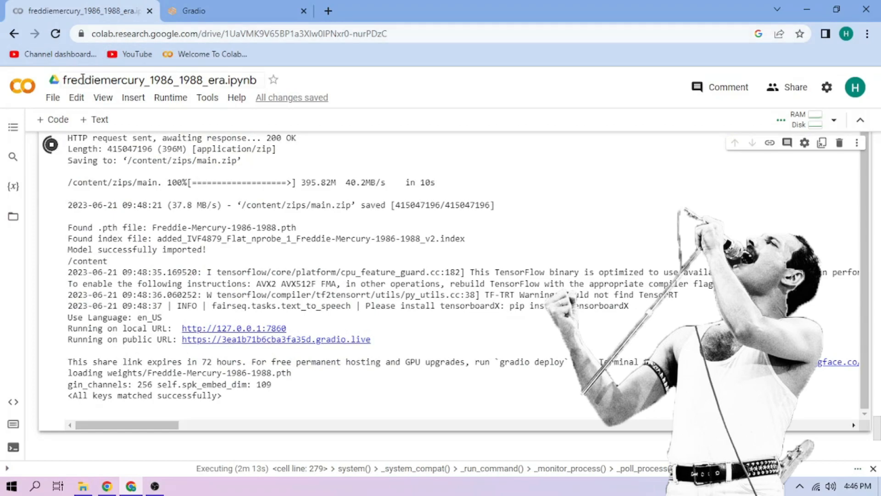
pyautogui.click(13, 217)
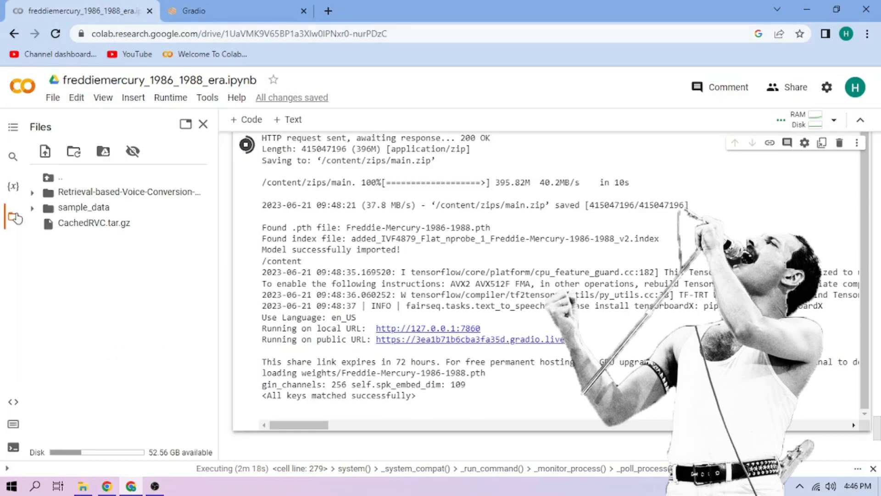
pyautogui.click(82, 486)
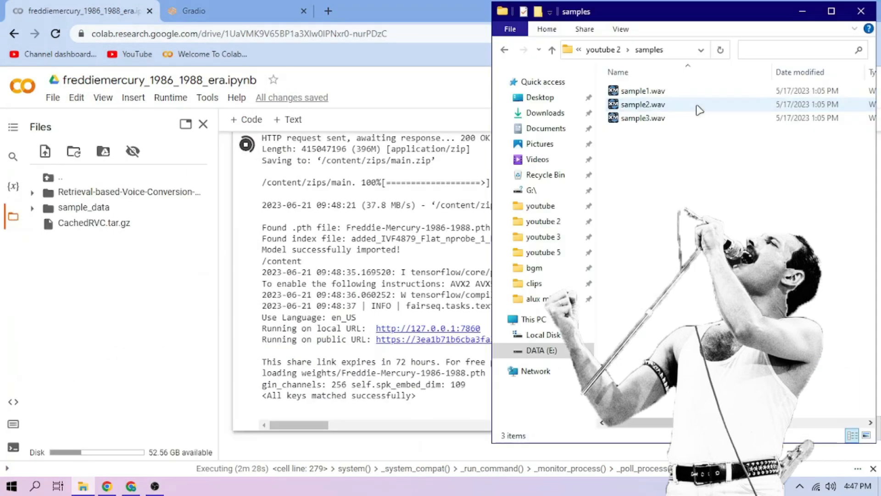
pyautogui.press('ctrl+a')
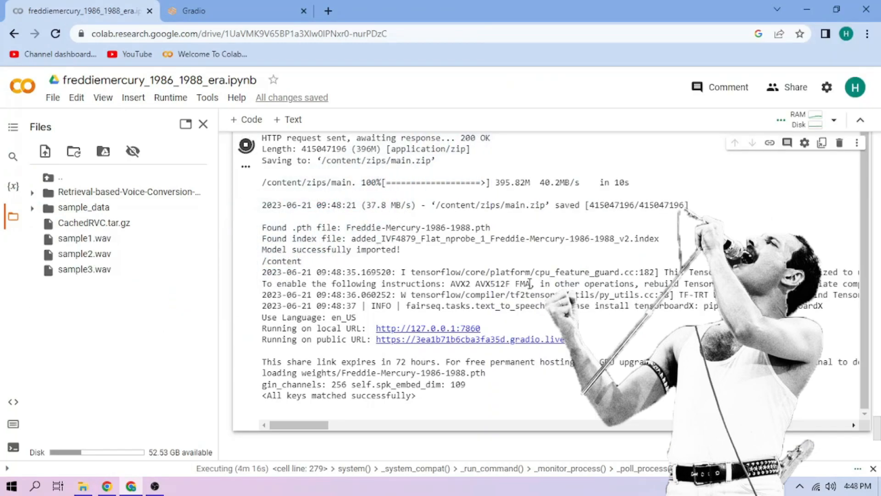
pyautogui.moveTo(220, 267)
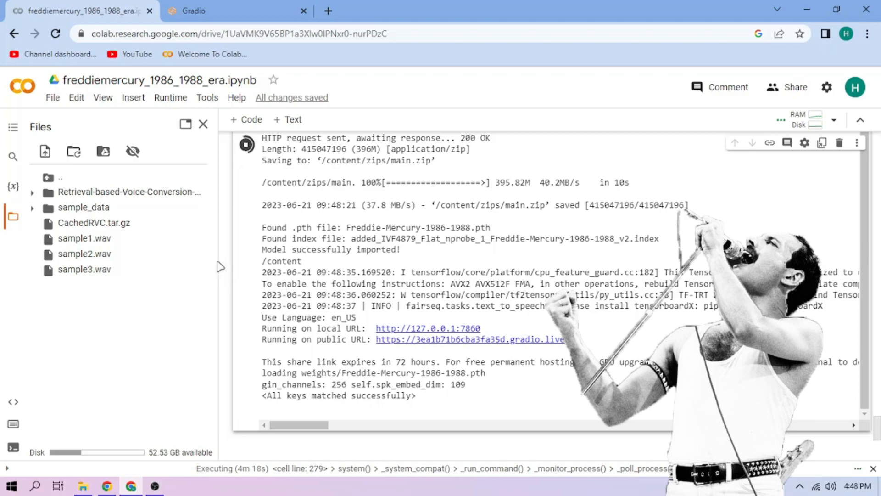
pyautogui.rightClick(84, 254)
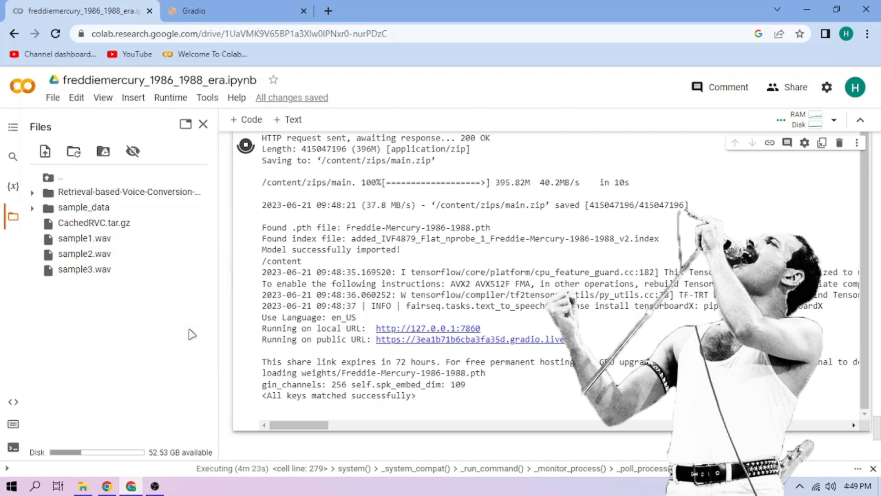
pyautogui.moveTo(215, 114)
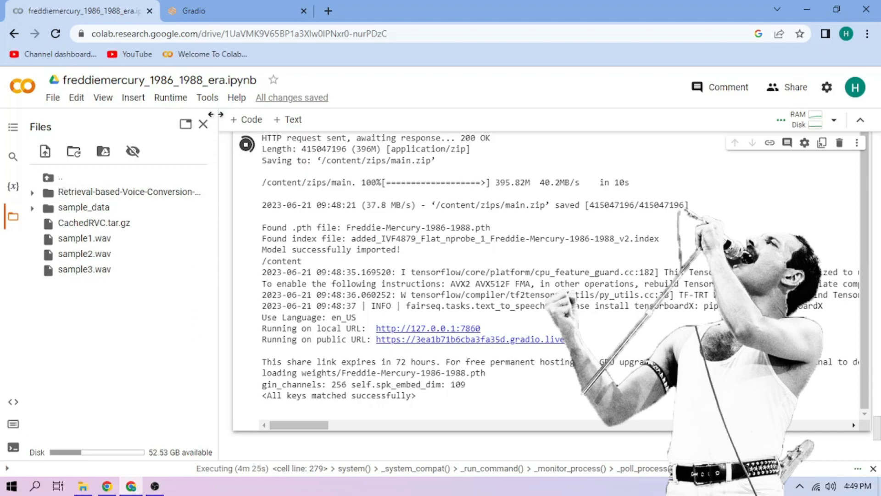
# Set the input audio path to /content/sample2.wav and pitch extraction to mangio-crepe
pyautogui.click(202, 10)
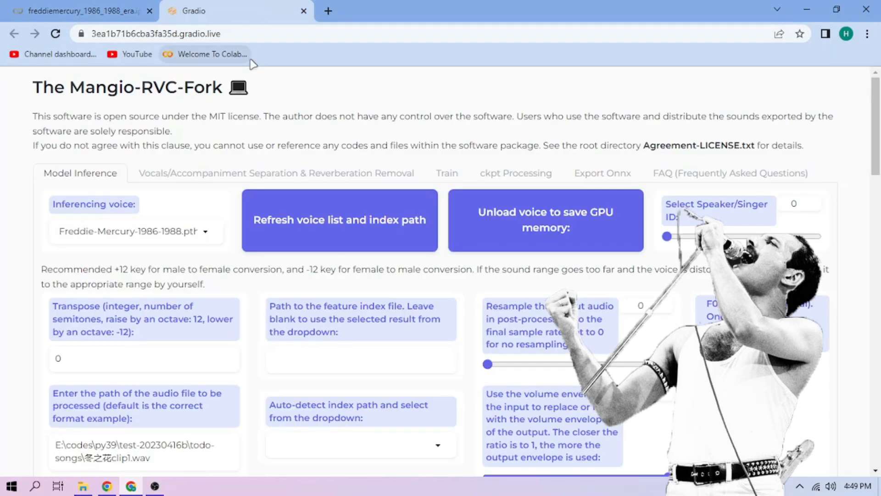
pyautogui.scroll(-3)
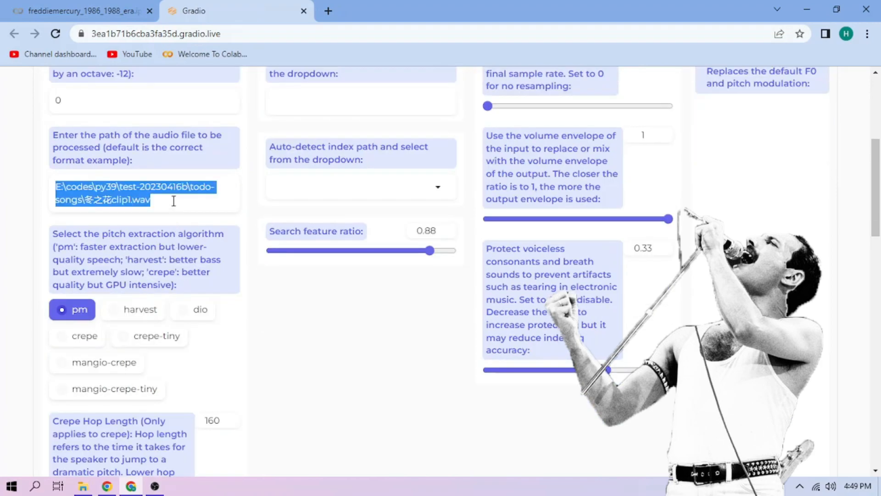
pyautogui.write('/content/sample2.wav')
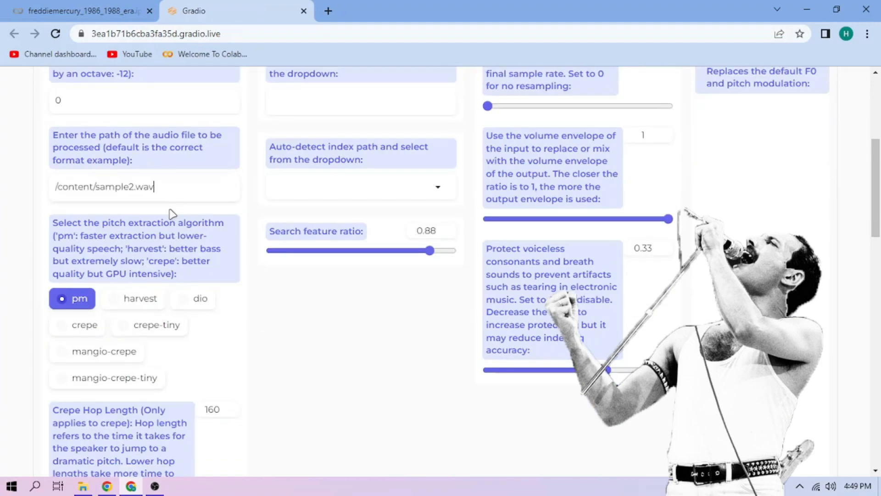
pyautogui.click(96, 350)
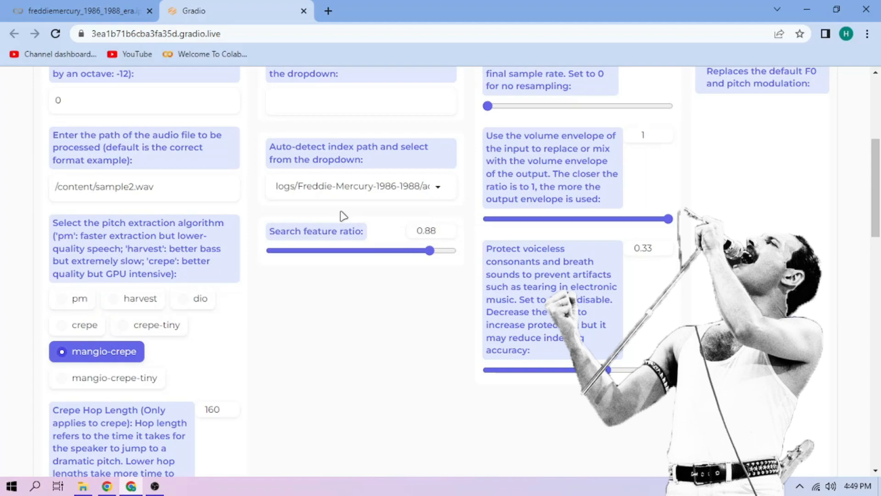
pyautogui.scroll(-3)
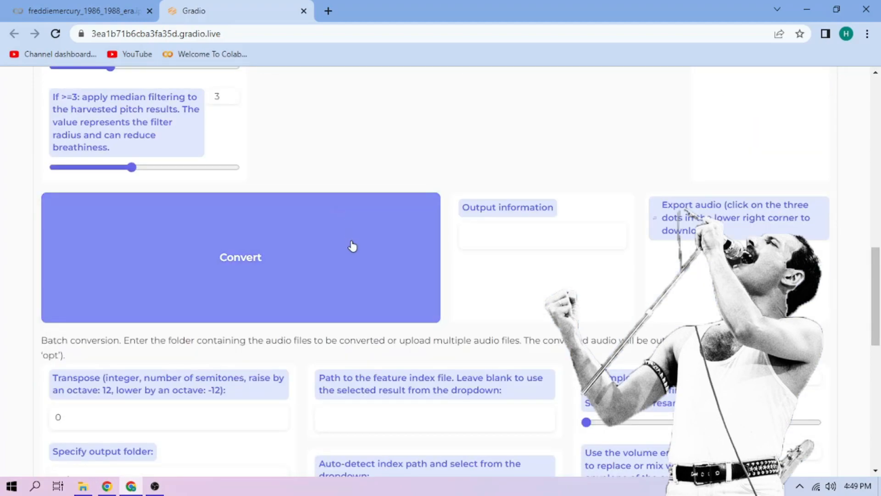
# Convert the audio, play the 59-second result and download it as audio.wav
pyautogui.click(240, 257)
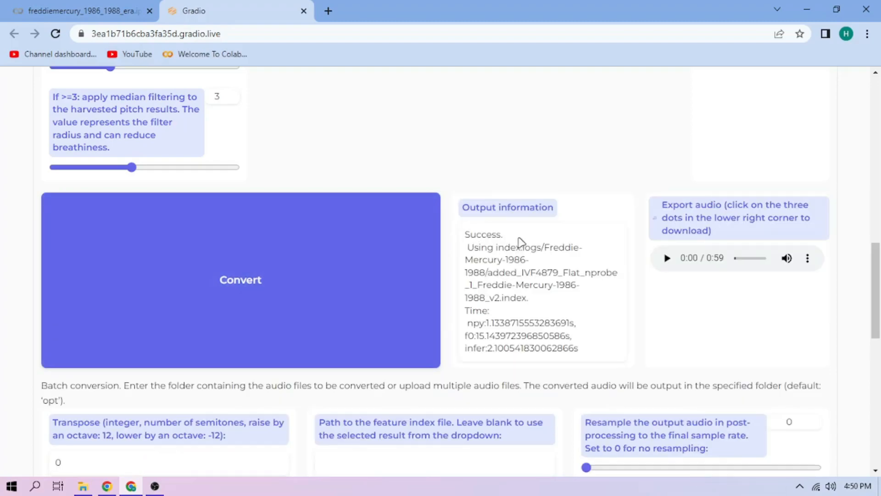
pyautogui.click(666, 258)
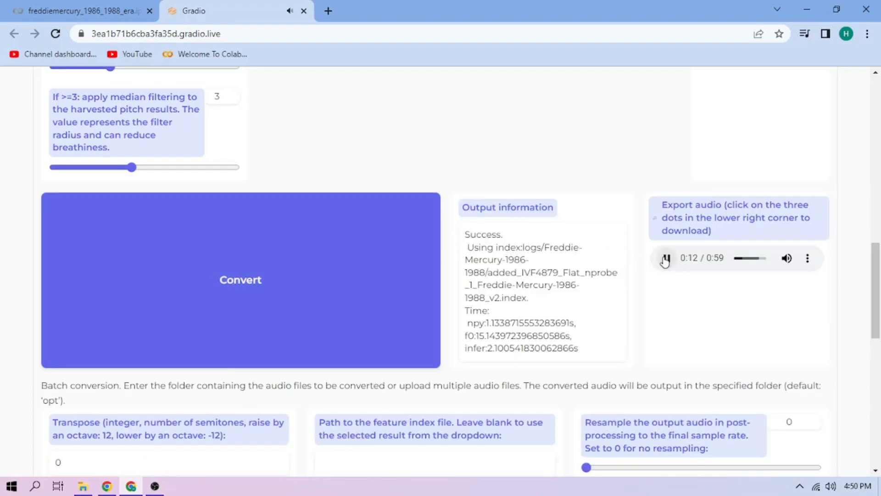
pyautogui.click(666, 258)
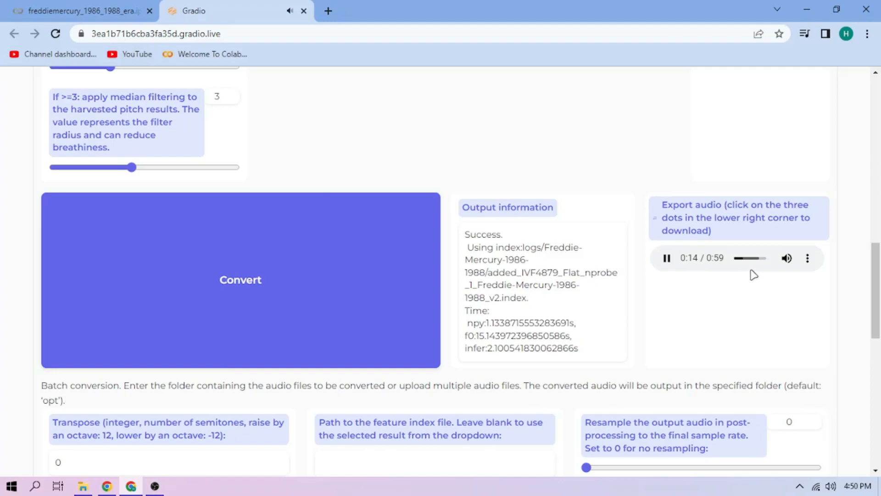
pyautogui.click(806, 258)
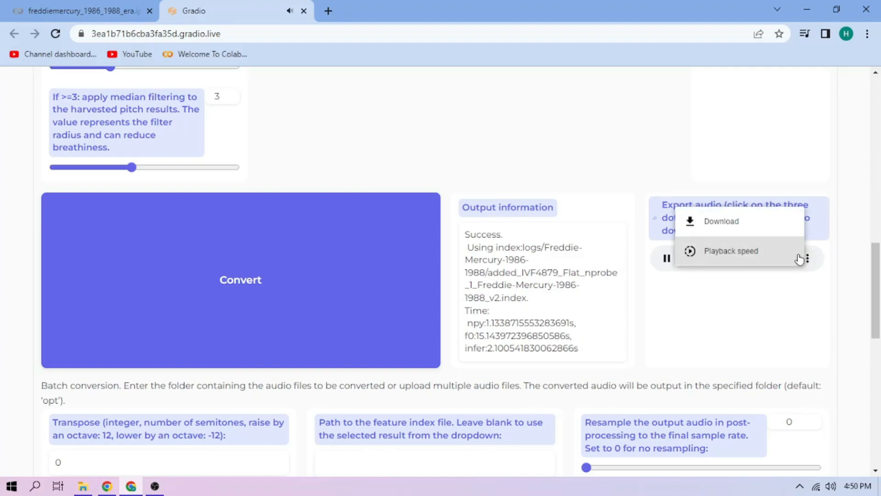
pyautogui.click(720, 220)
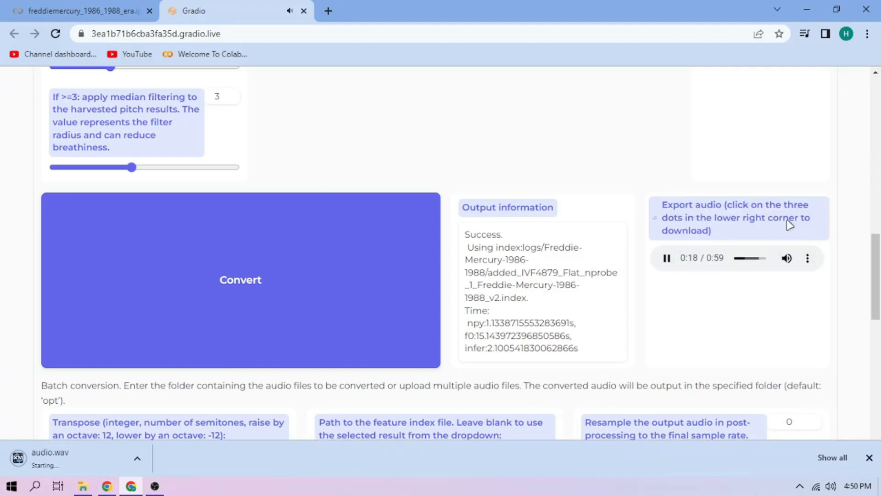